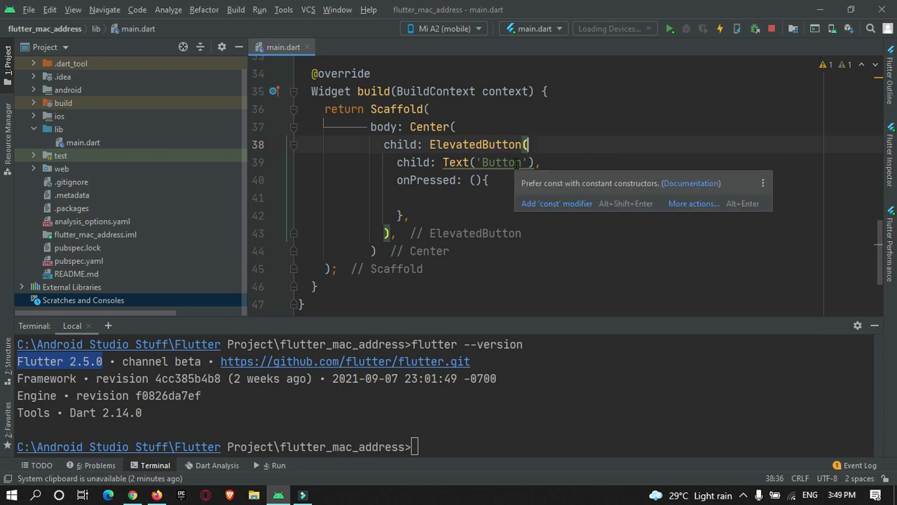
{"action": "mouse_move", "coordinate": [554, 207]}
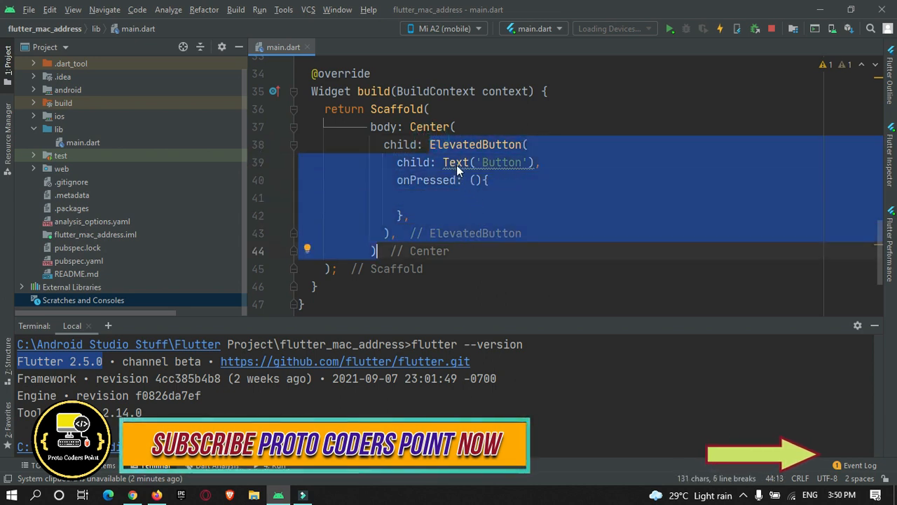
Apply the quick fix that adds the const modifier to the Text('Button') child.
{"action": "left_click", "coordinate": [493, 162]}
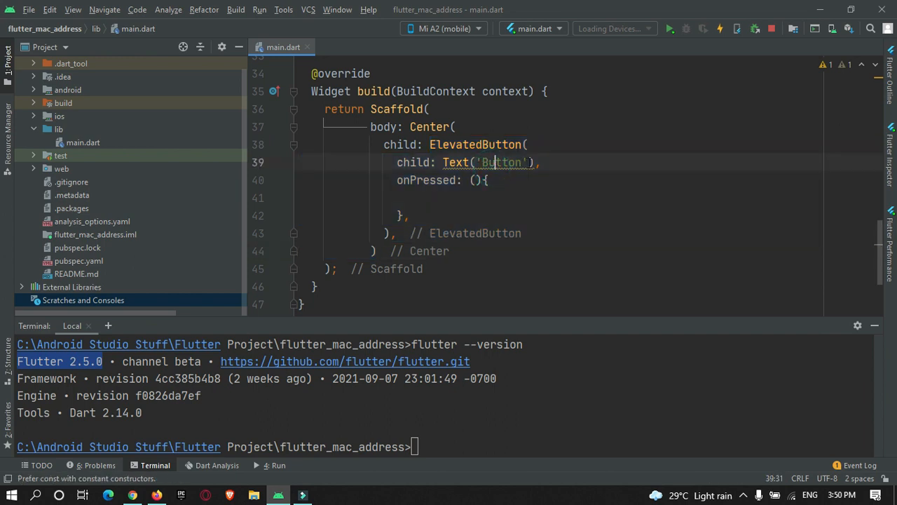
{"action": "double_click", "coordinate": [502, 163]}
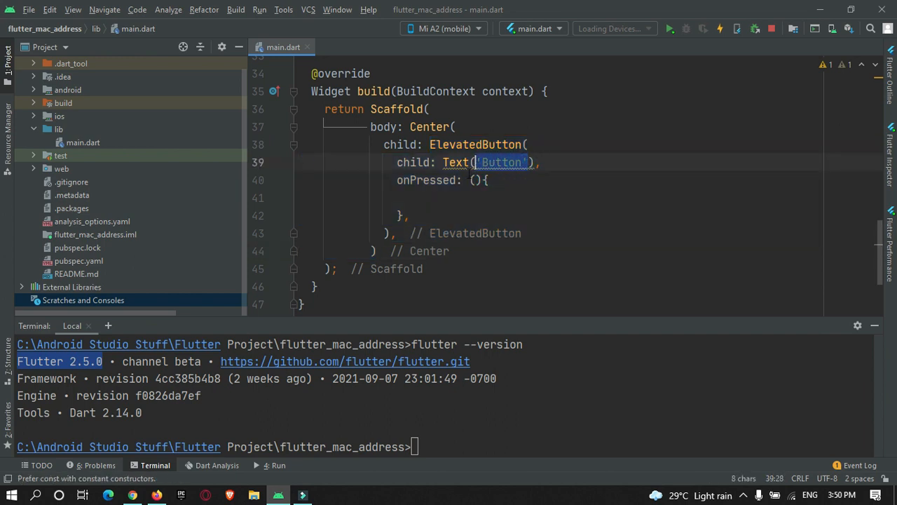
{"action": "left_click", "coordinate": [308, 159]}
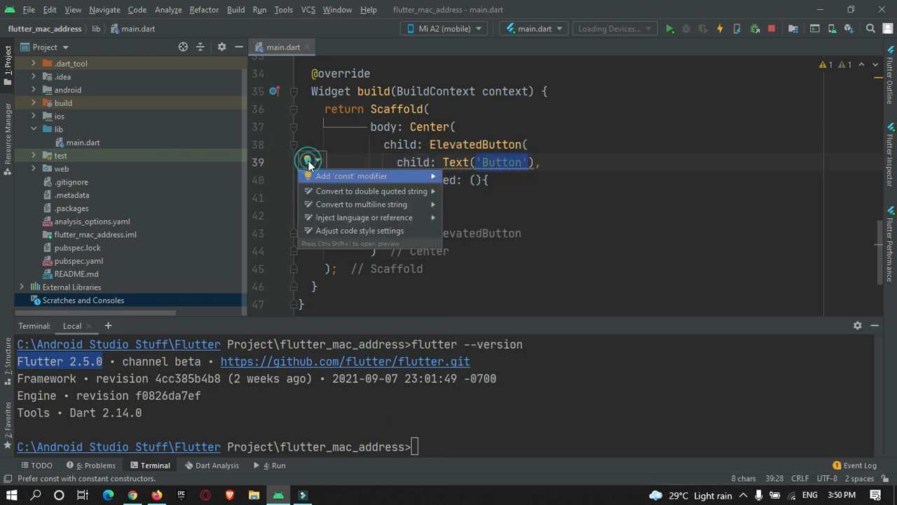
{"action": "mouse_move", "coordinate": [370, 180]}
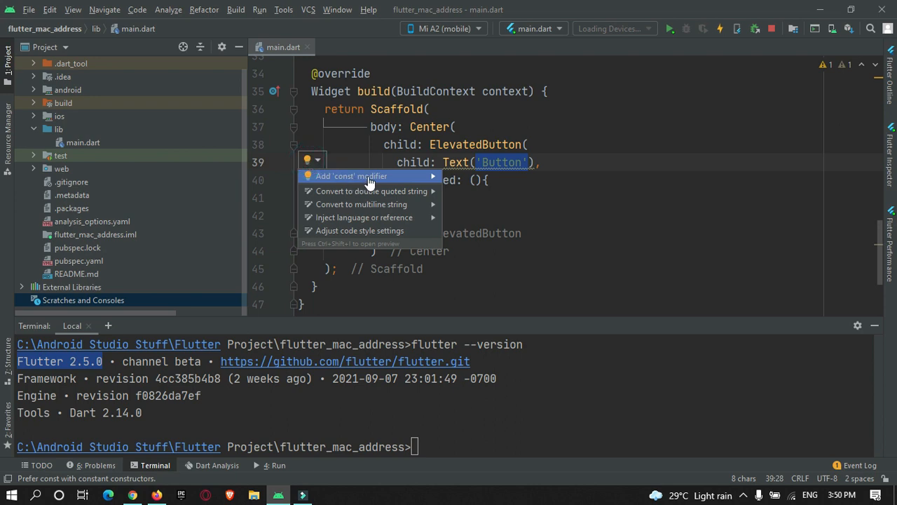
{"action": "left_click", "coordinate": [352, 177]}
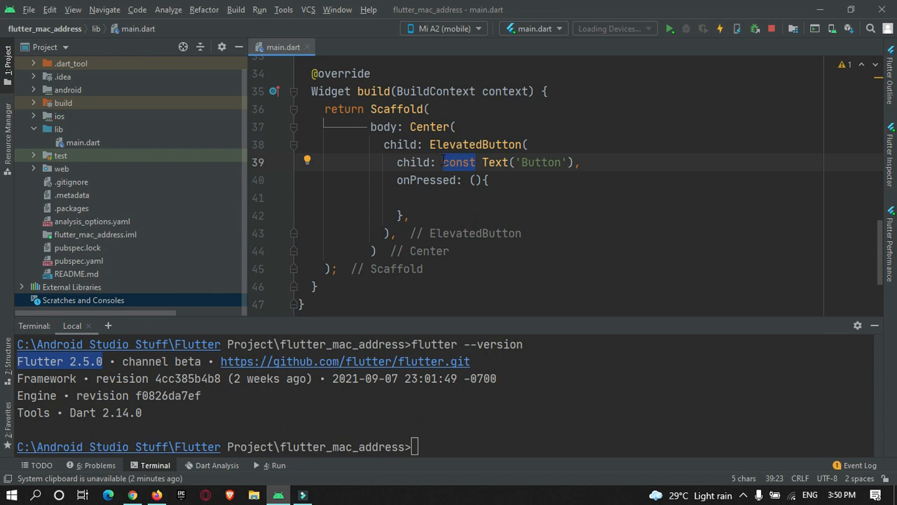
{"action": "mouse_move", "coordinate": [496, 163]}
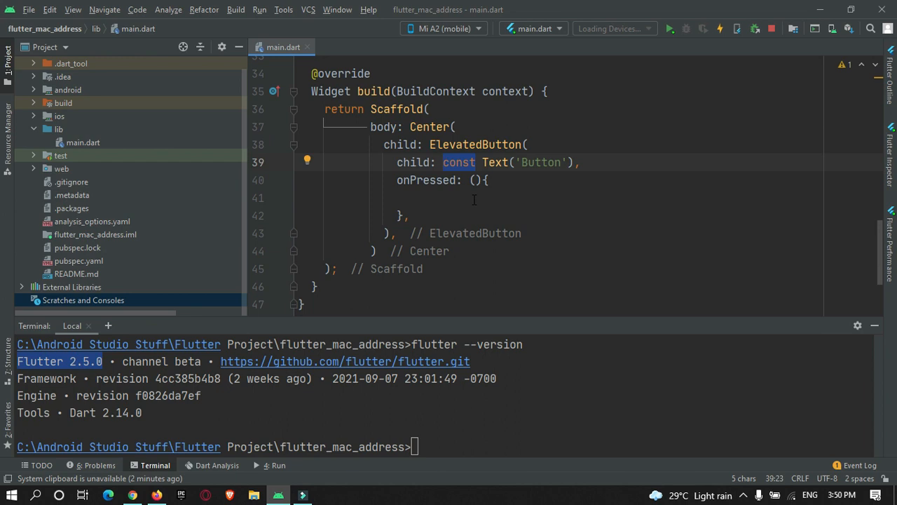
{"action": "mouse_move", "coordinate": [78, 217]}
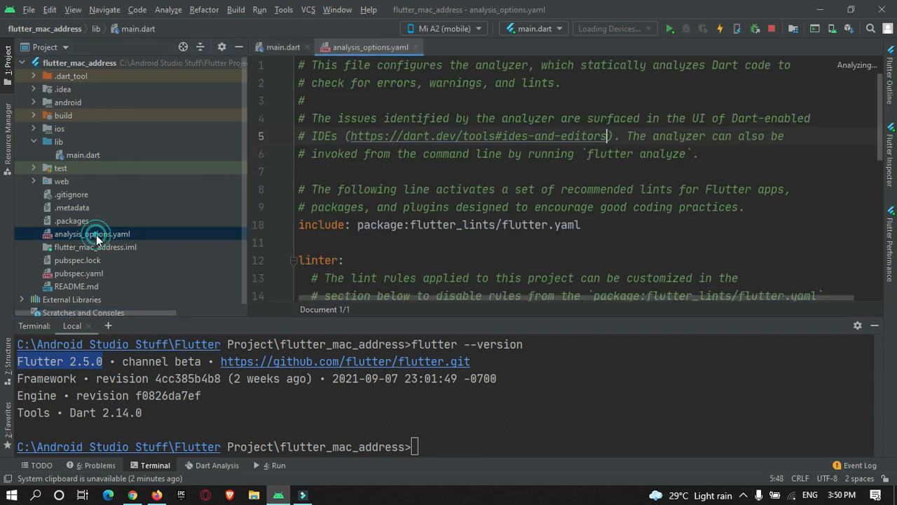
Scroll analysis_options.yaml down to the linter rules section.
{"action": "scroll", "scroll_direction": "down", "scroll_amount": 3}
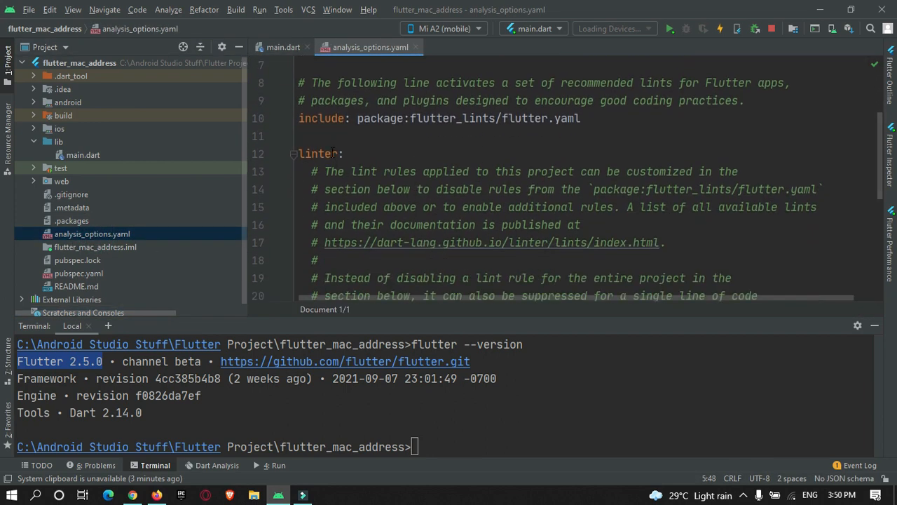
{"action": "scroll", "scroll_direction": "down", "scroll_amount": 3}
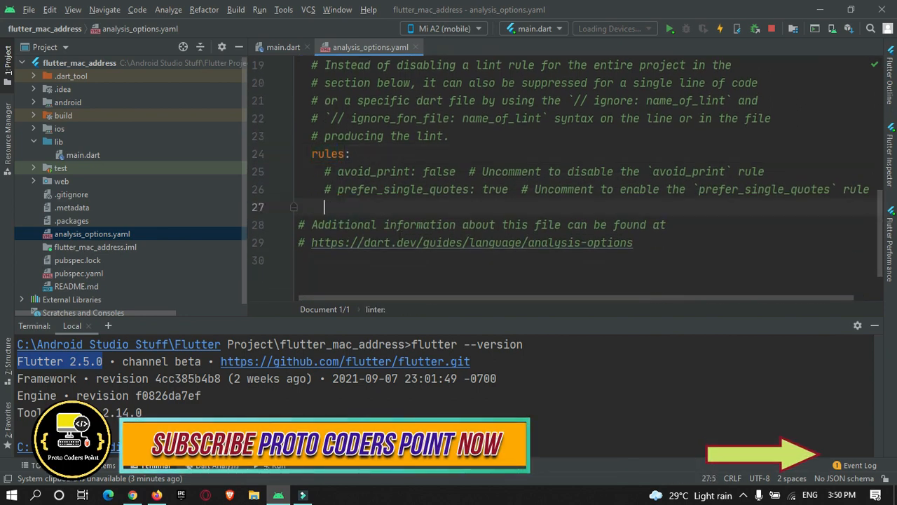
Add the line prefer_const_constructors: false under rules via autocomplete.
{"action": "type", "text": "p"}
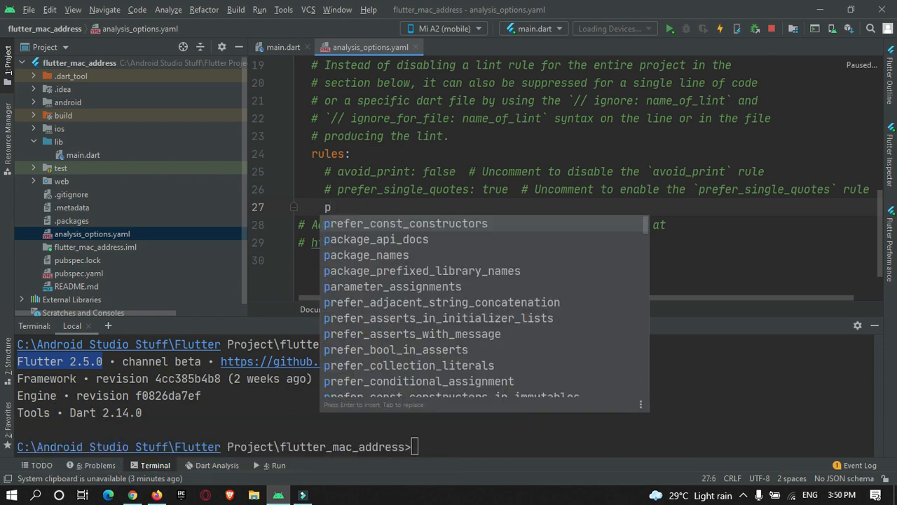
{"action": "left_click", "coordinate": [405, 223]}
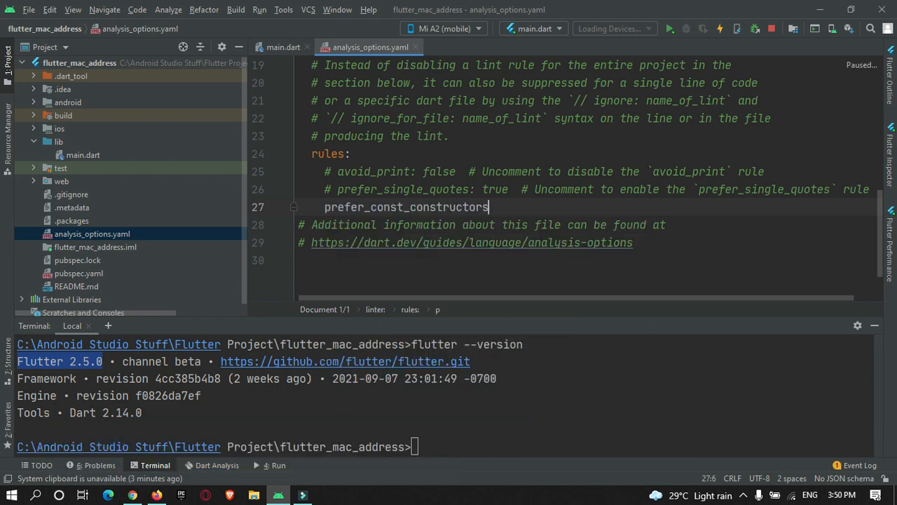
{"action": "type", "text": ":"}
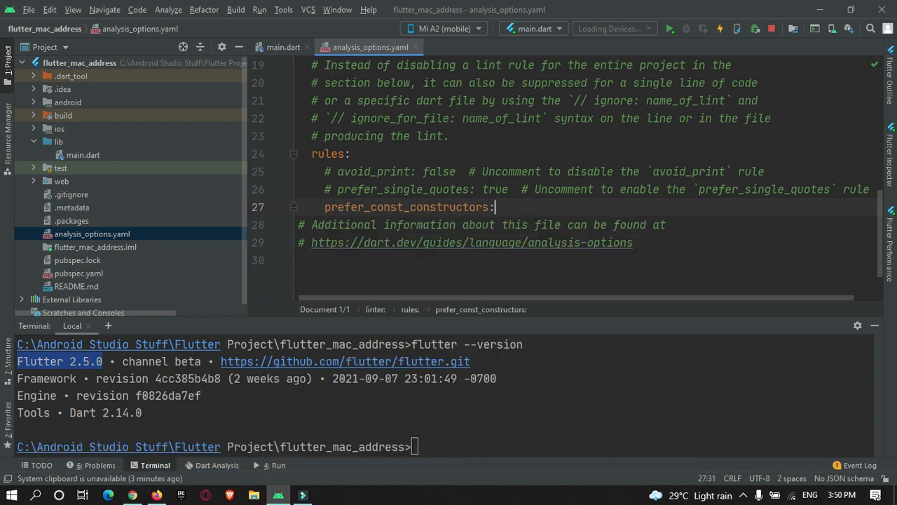
{"action": "type", "text": "fa"}
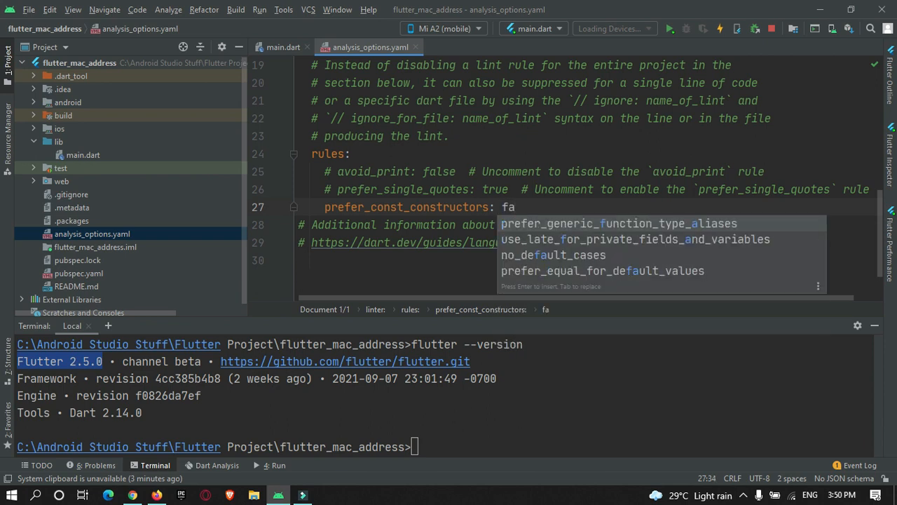
{"action": "type", "text": "lse"}
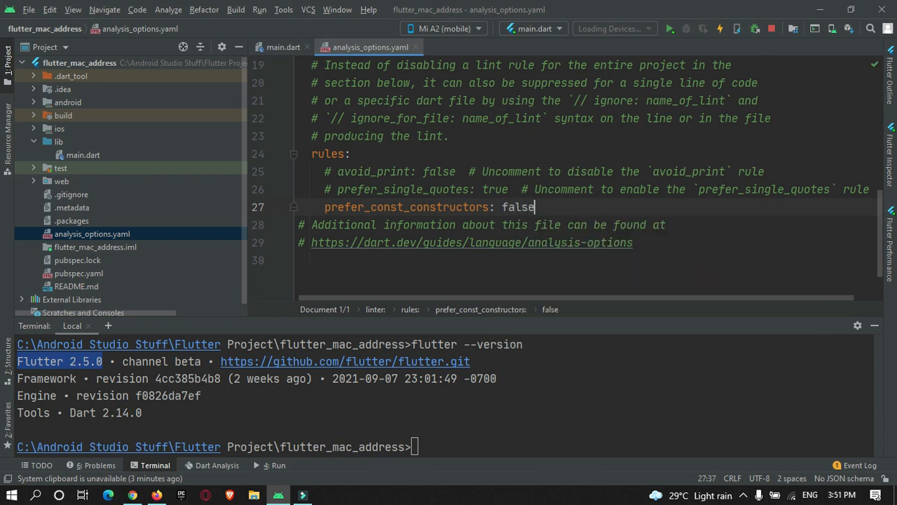
{"action": "mouse_move", "coordinate": [263, 394]}
{"action": "type", "text": "dart fix"}
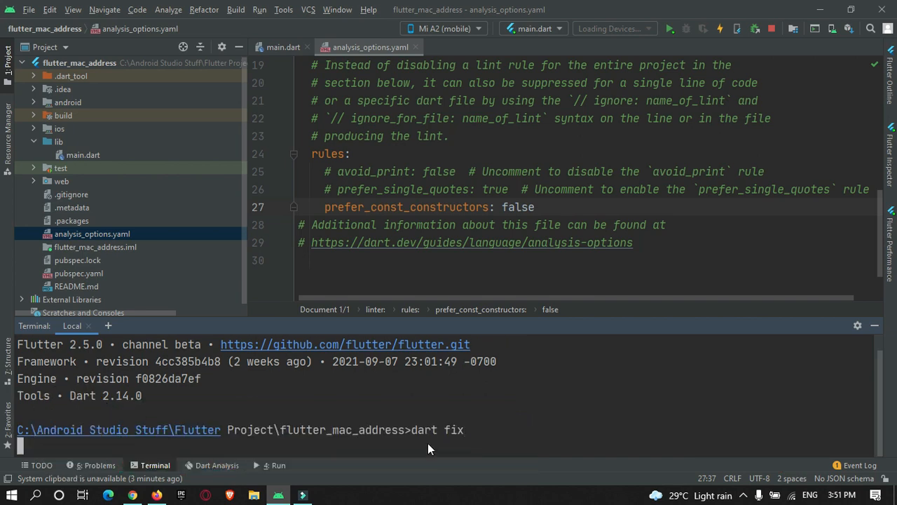
Execute dart fix in the terminal and return to main.dart.
{"action": "key", "text": "Return"}
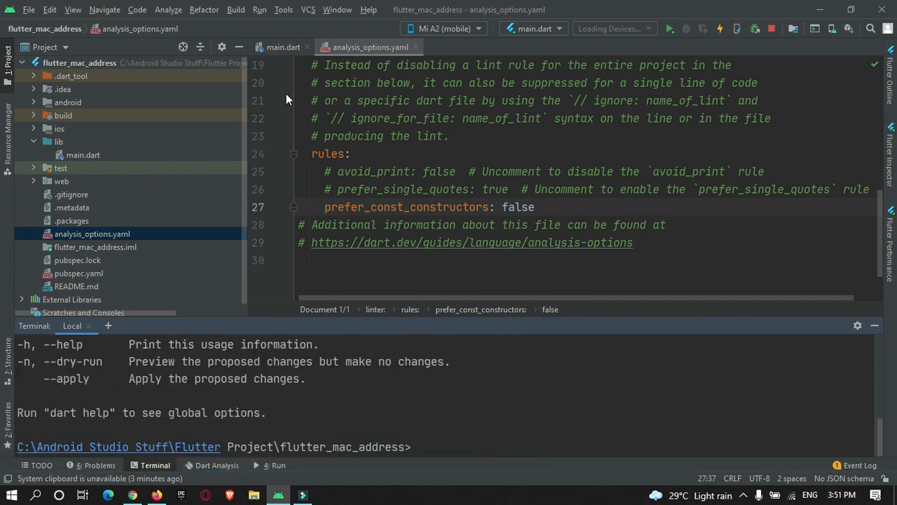
{"action": "left_click", "coordinate": [283, 47]}
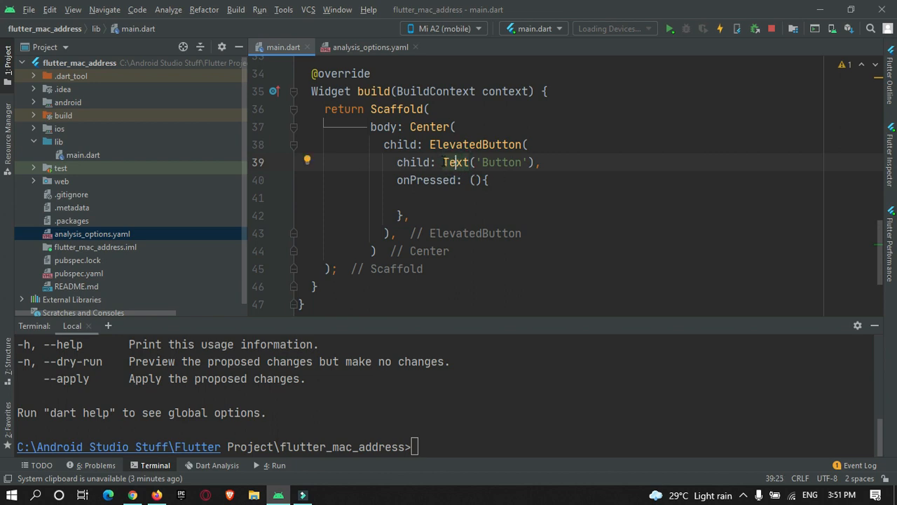
{"action": "mouse_move", "coordinate": [522, 132]}
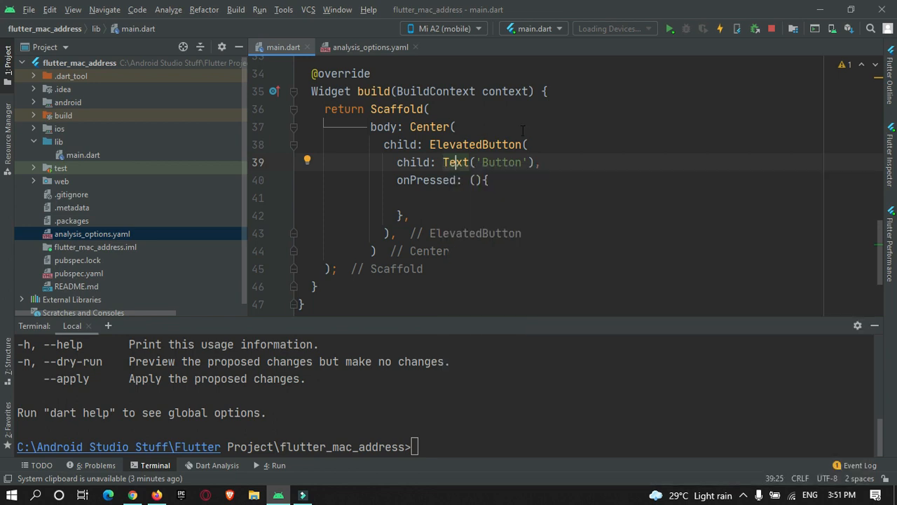
{"action": "mouse_move", "coordinate": [546, 132]}
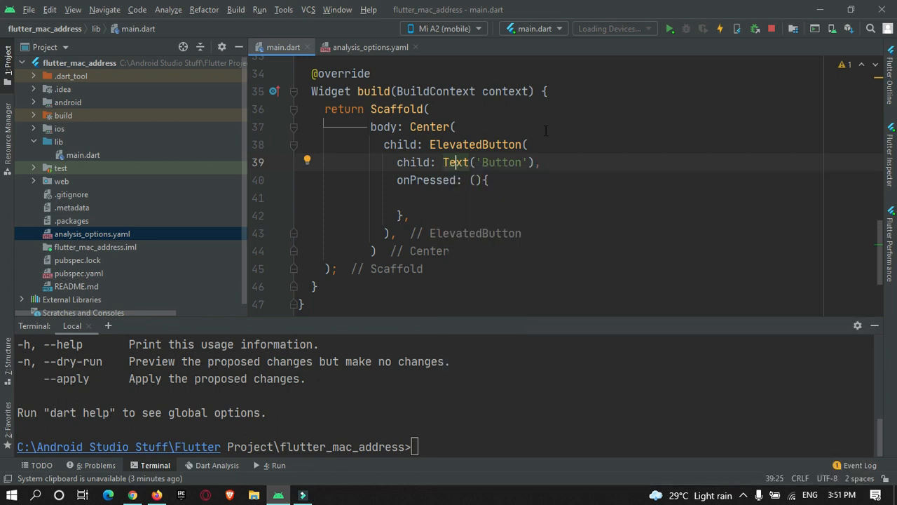